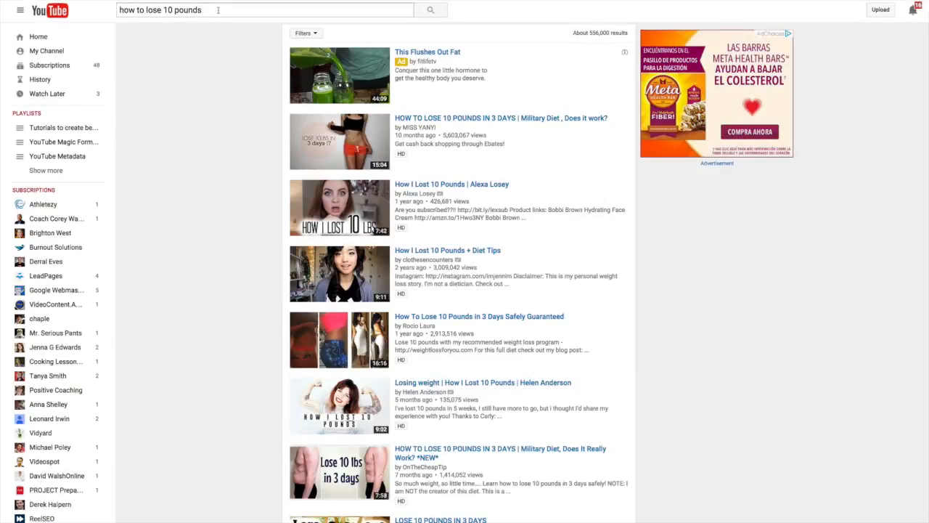
mouse_move(236, 63)
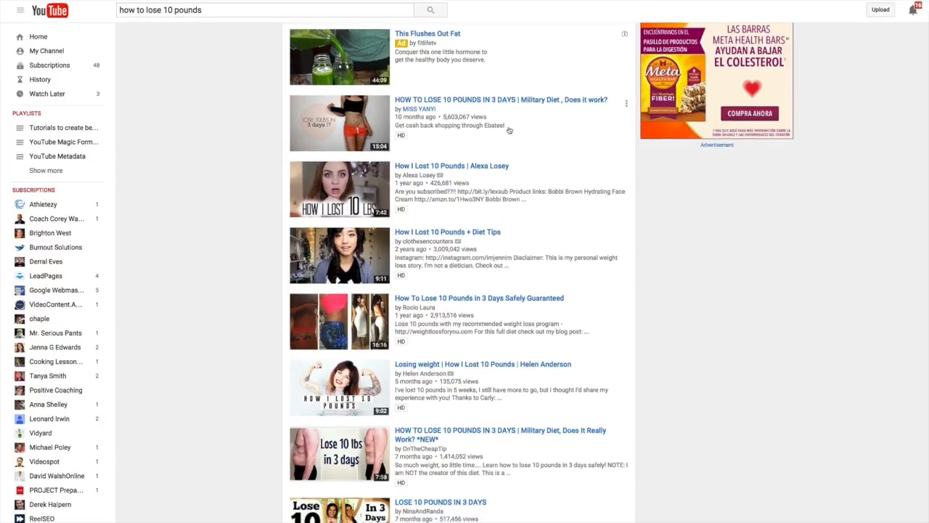
Scroll past the sponsored ad to the first organic 'how to lose 10 pounds' videos.
scroll("down", 3)
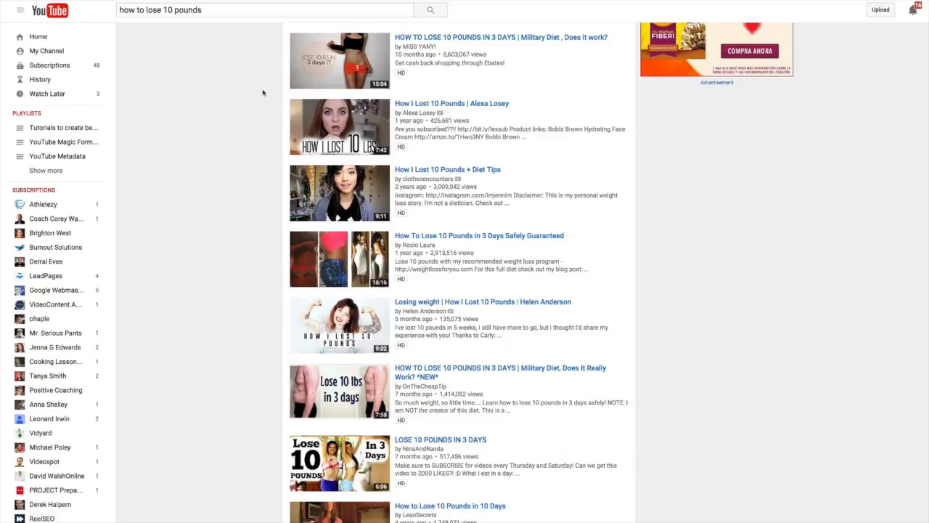
mouse_move(550, 84)
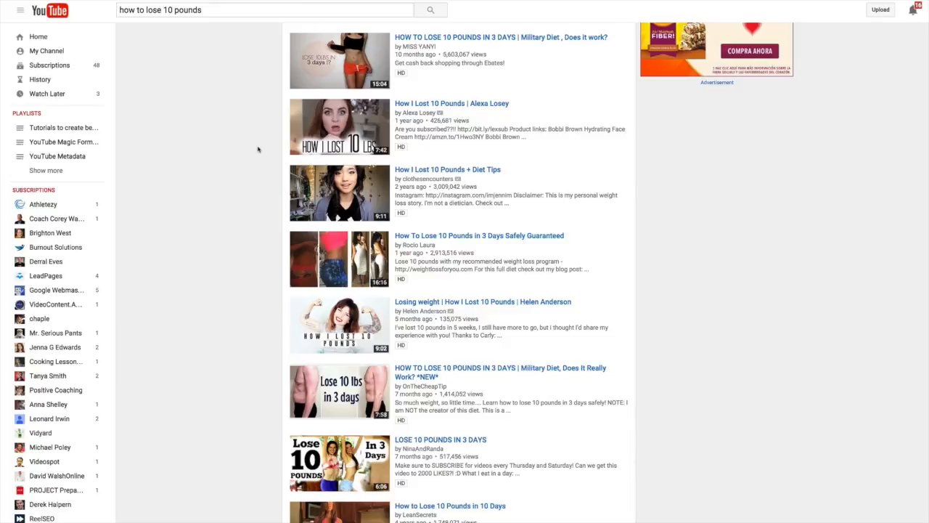
mouse_move(255, 150)
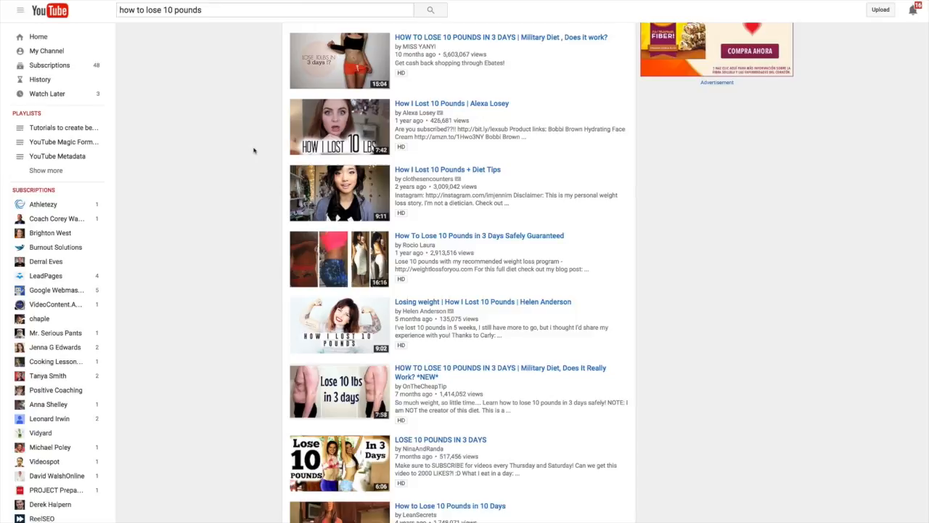
Scroll down the results, comparing thumbnails and view counts of the Day 2, 3-day and 7-day diet videos.
scroll("down", 3)
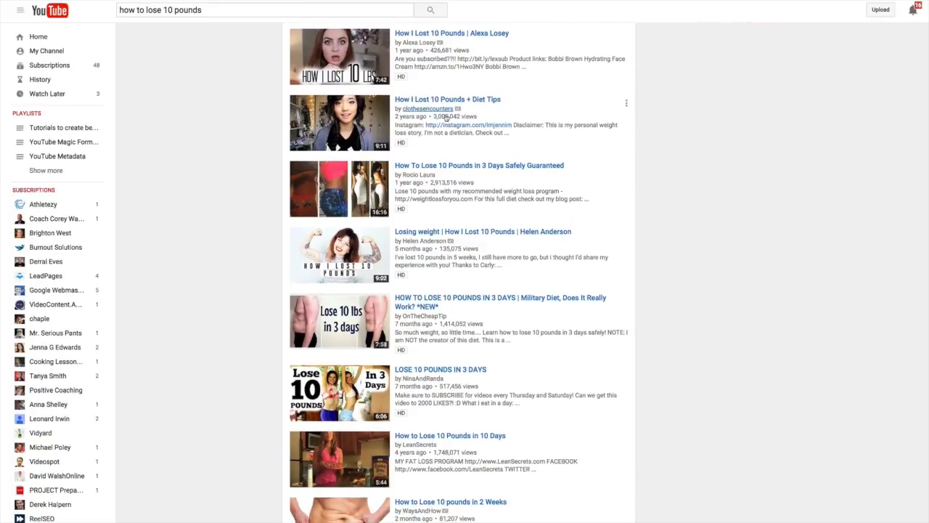
scroll("down", 3)
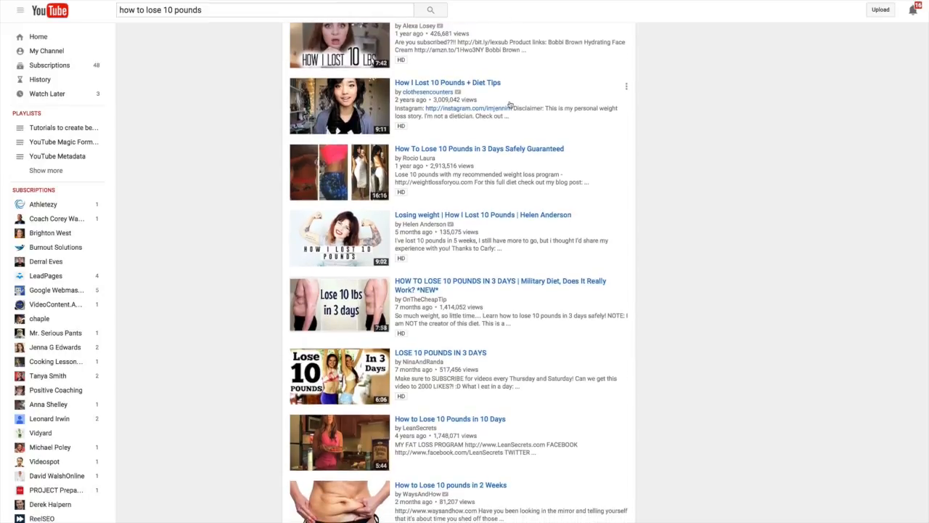
scroll("down", 3)
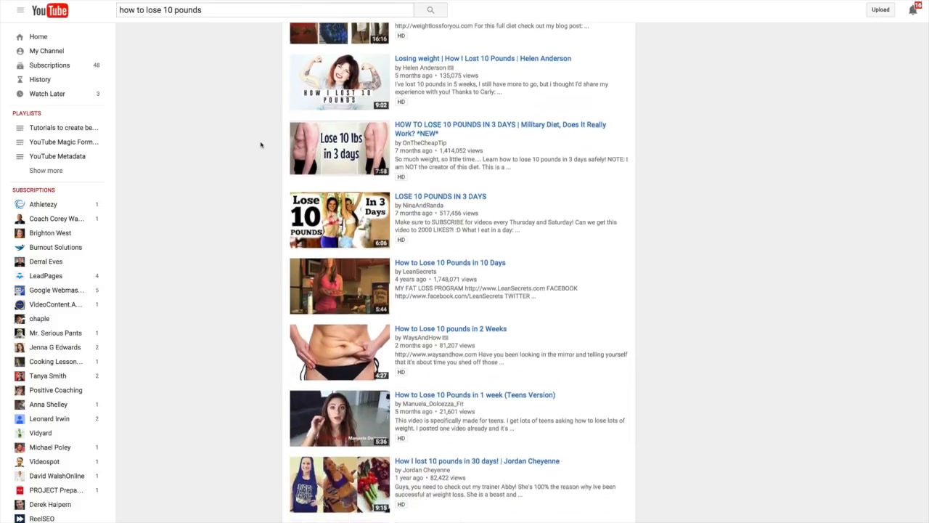
scroll("down", 3)
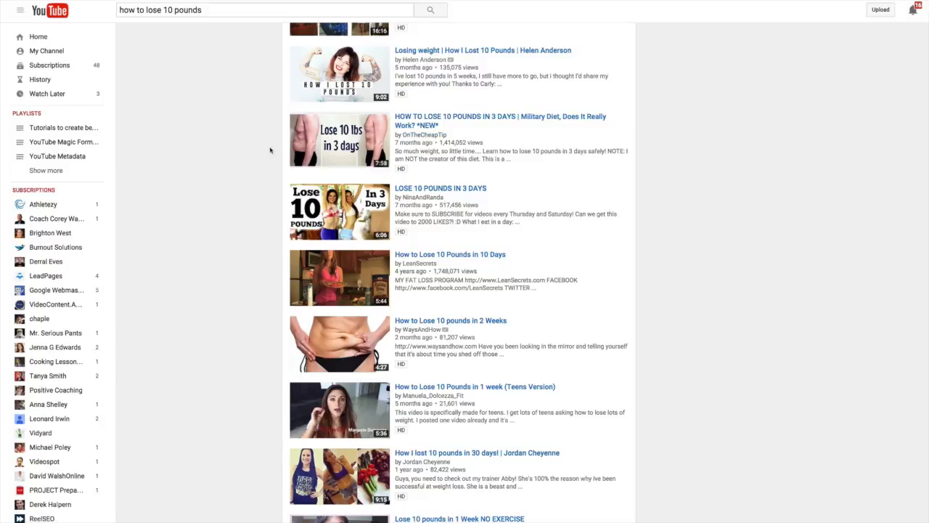
scroll("down", 3)
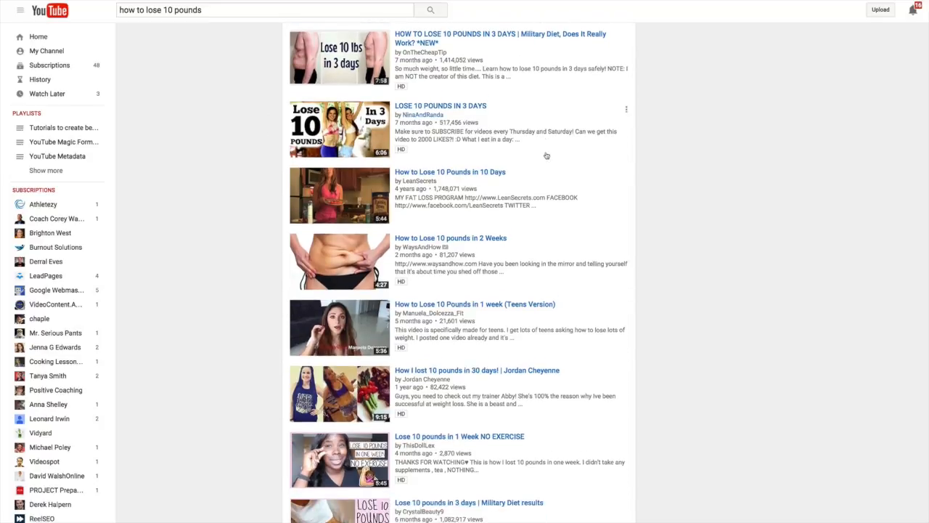
scroll("down", 3)
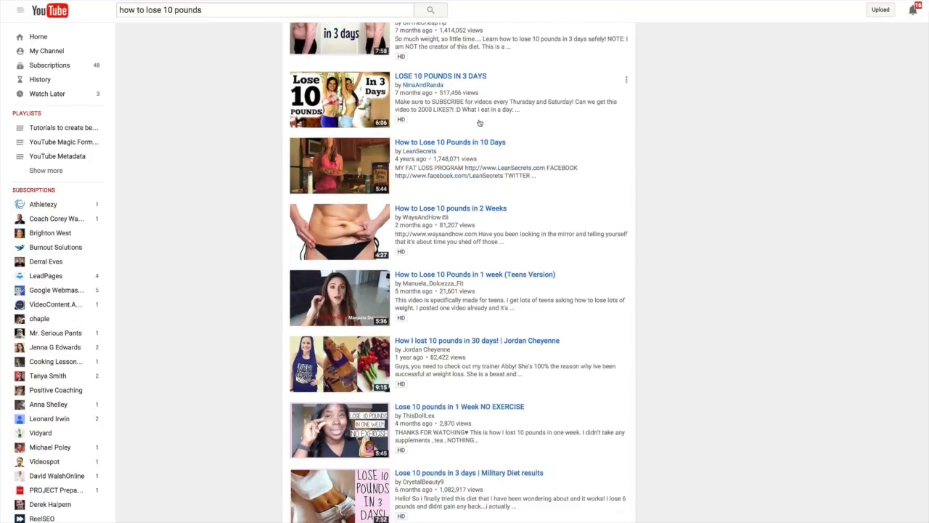
scroll("down", 3)
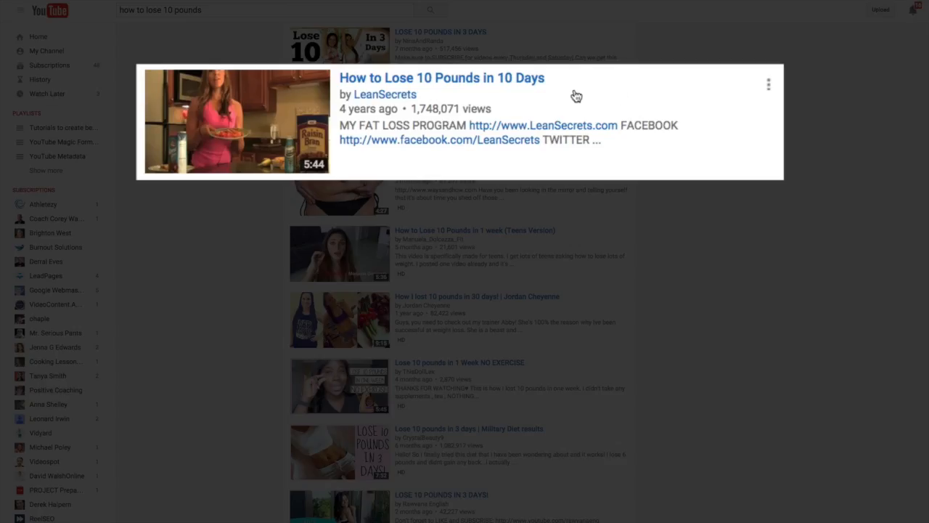
mouse_move(453, 180)
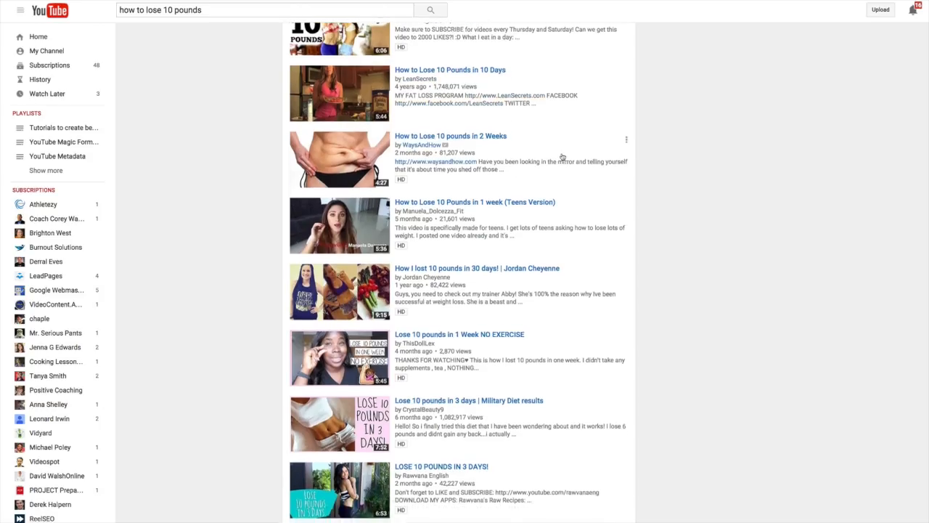
scroll("down", 3)
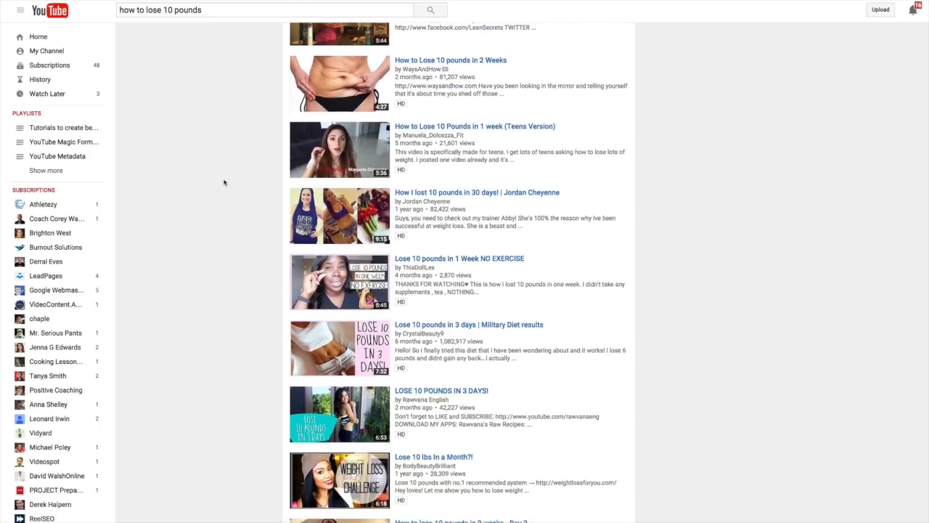
scroll("down", 3)
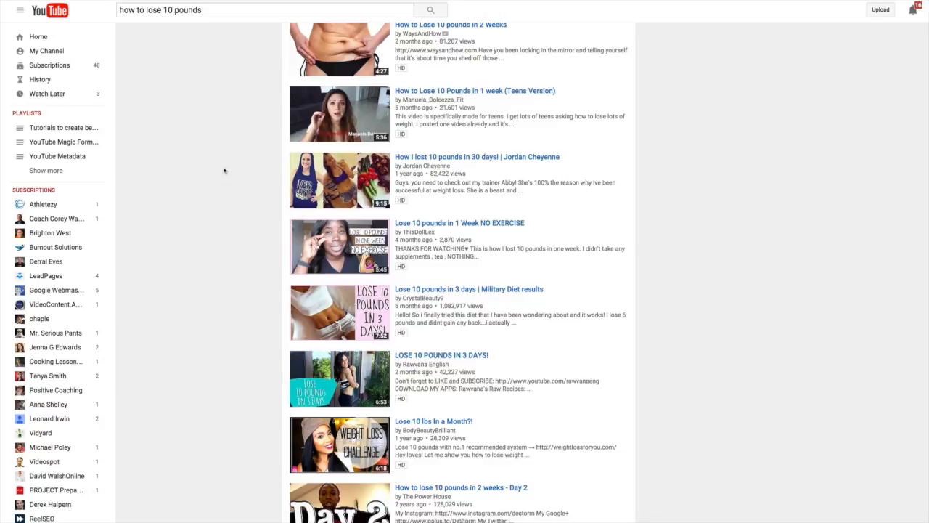
scroll("down", 3)
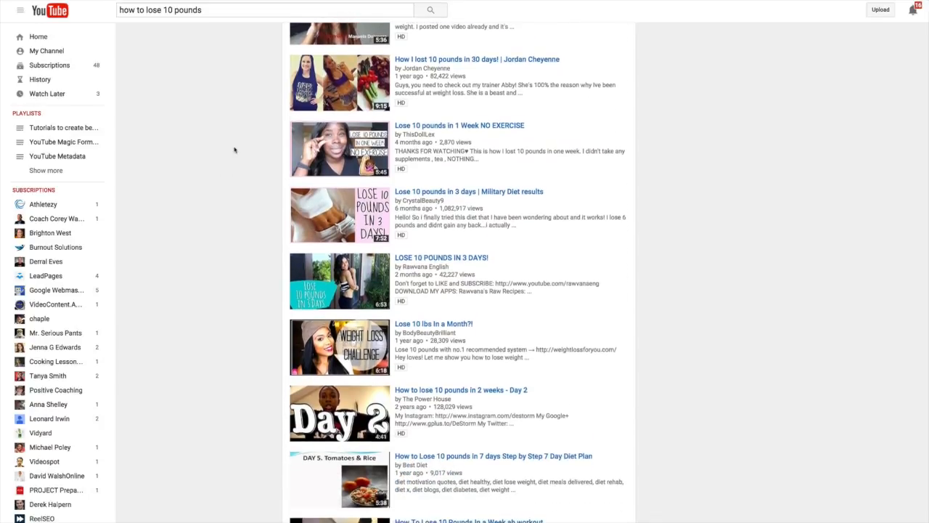
scroll("down", 3)
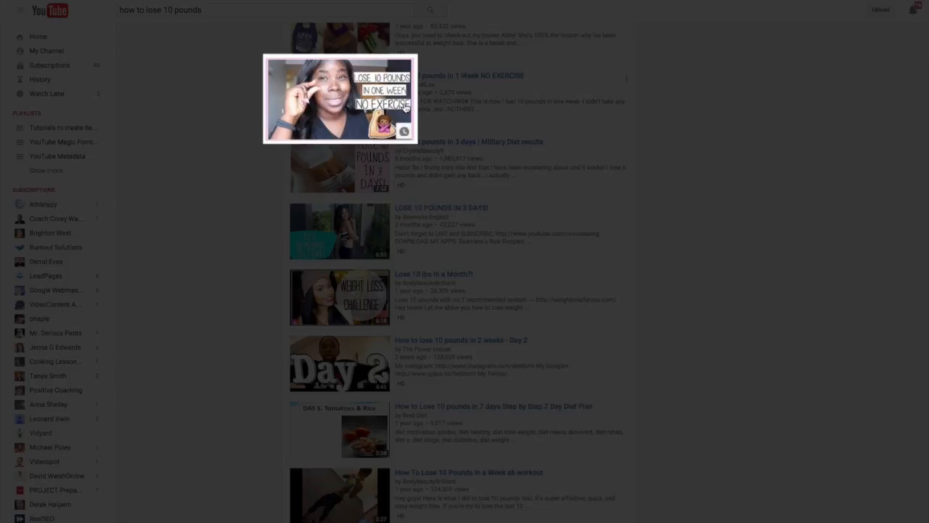
mouse_move(563, 93)
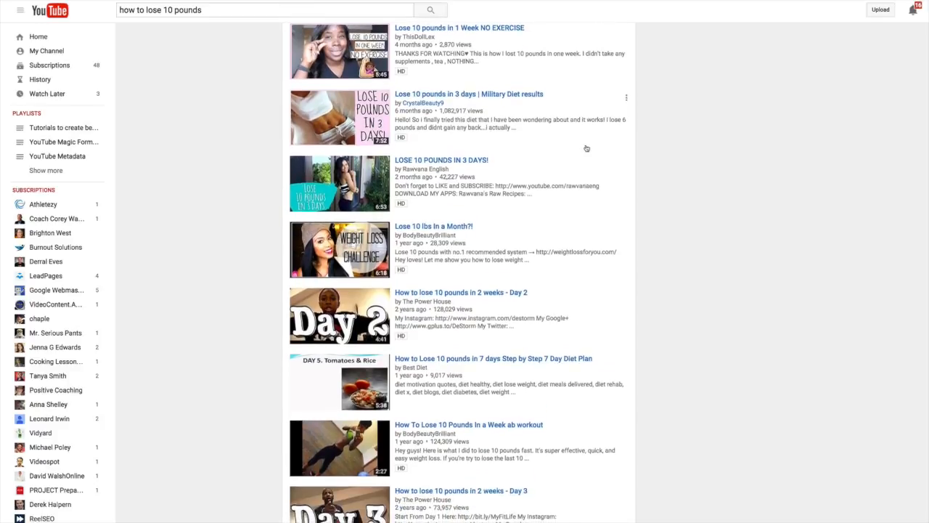
mouse_move(255, 130)
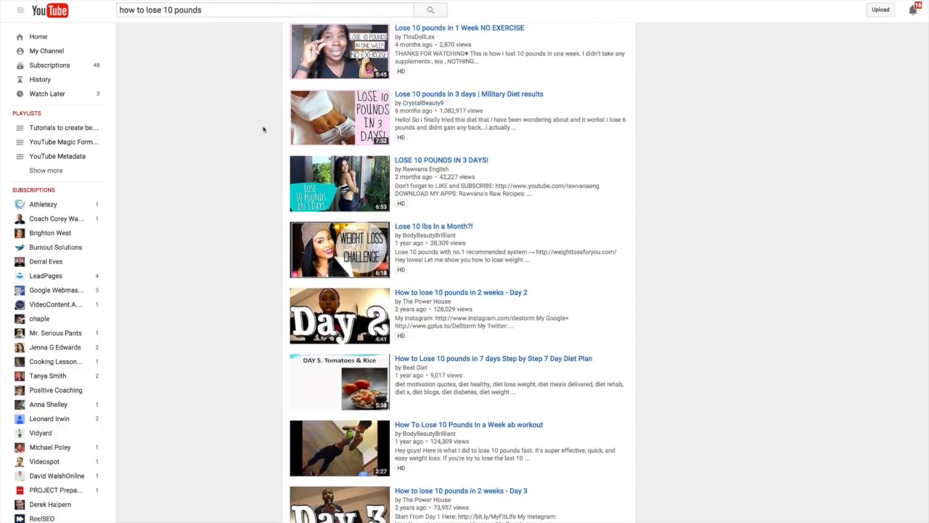
Scroll to the page bottom past the Day 5 and lemonade-diet videos to the page links.
scroll("down", 3)
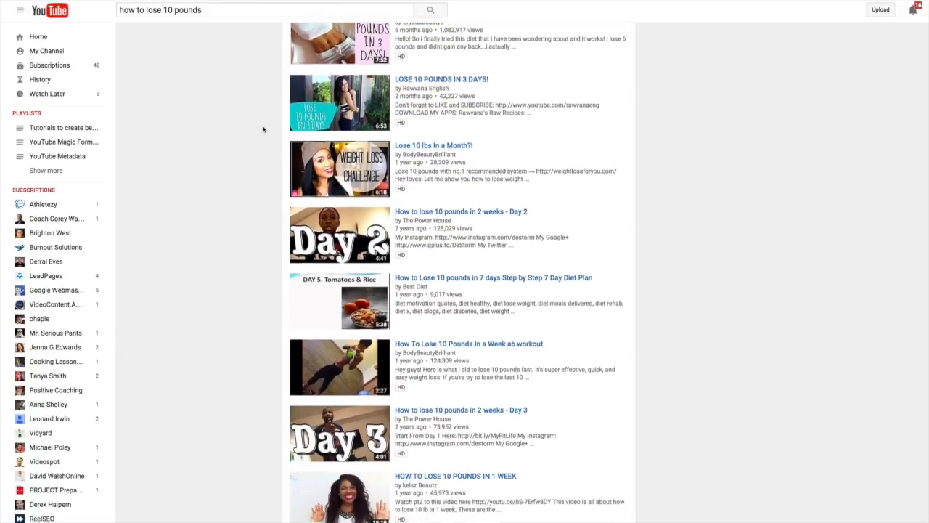
scroll("down", 3)
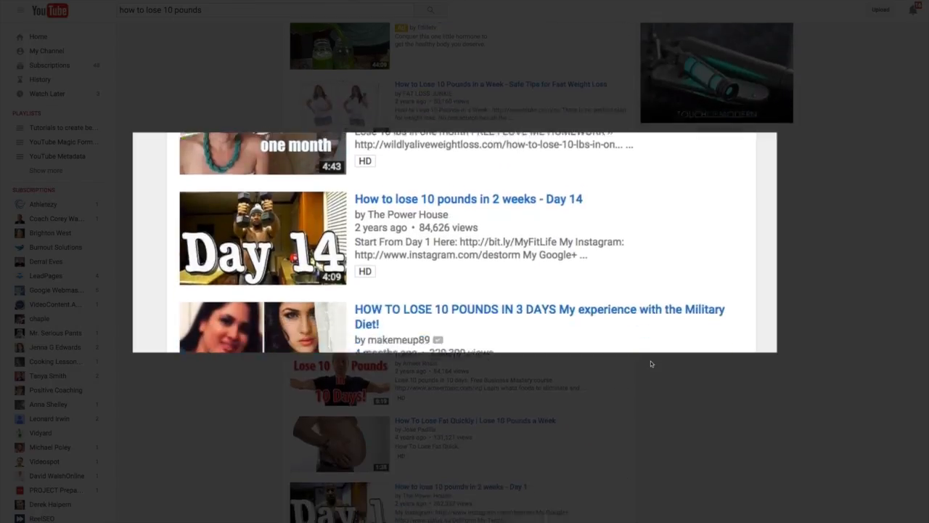
scroll("down", 3)
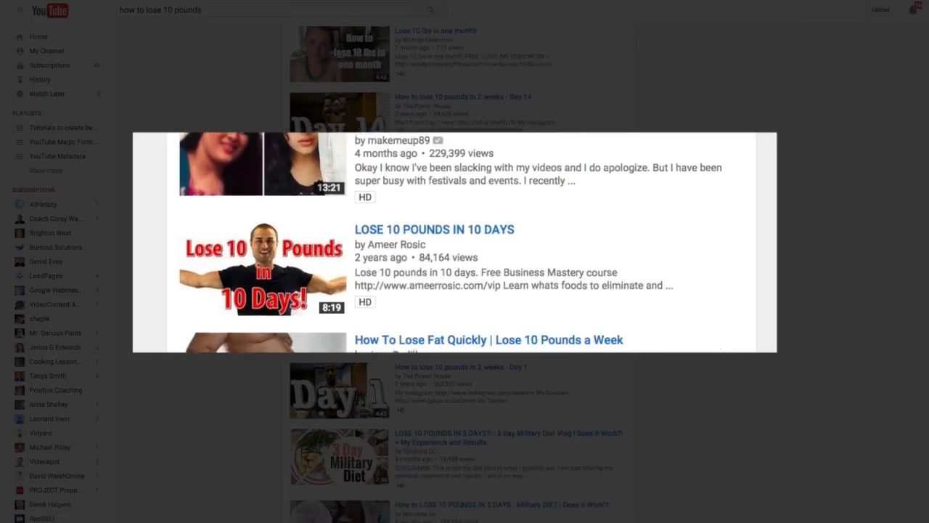
scroll("down", 3)
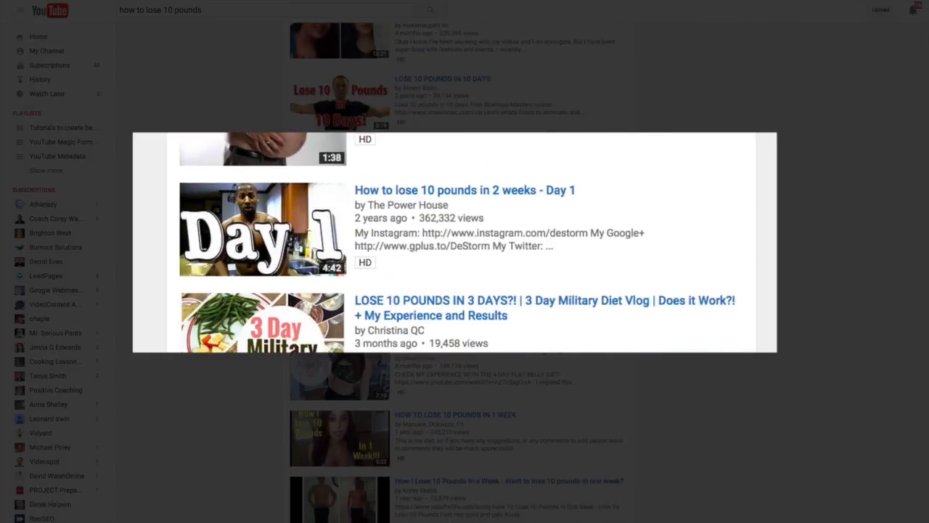
scroll("down", 3)
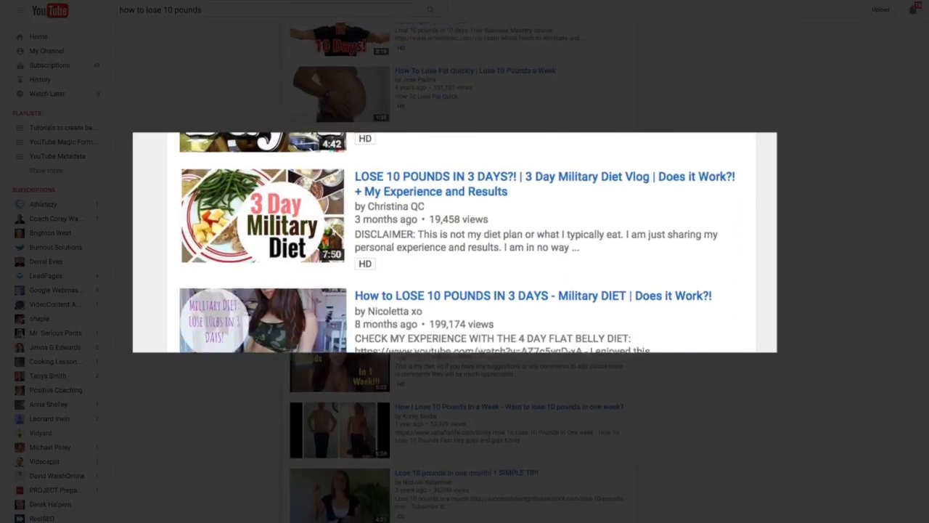
scroll("down", 3)
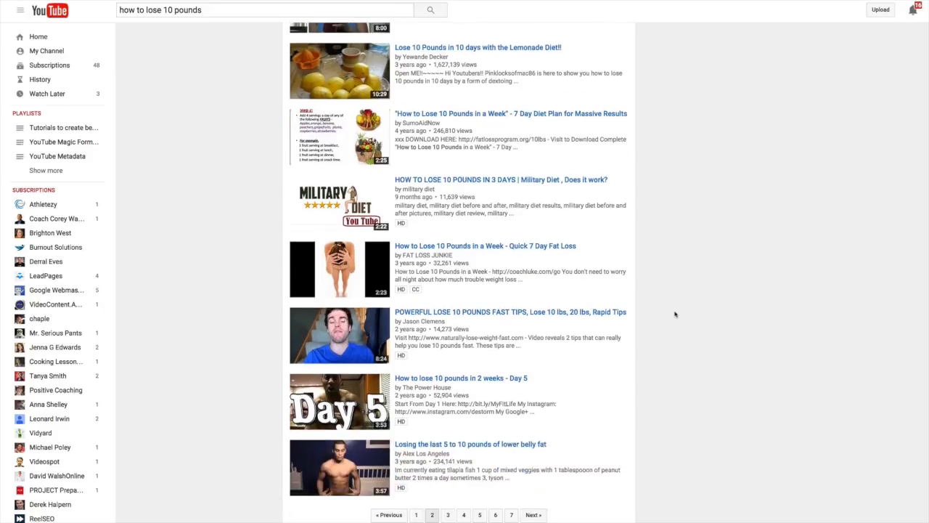
Load another results page from the page-number links and start scrolling its videos.
left_click(432, 514)
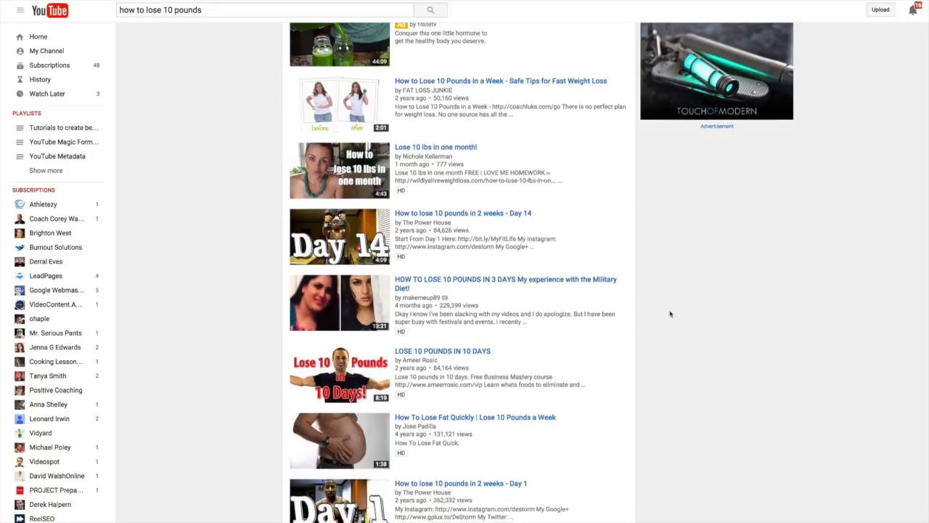
scroll("down", 3)
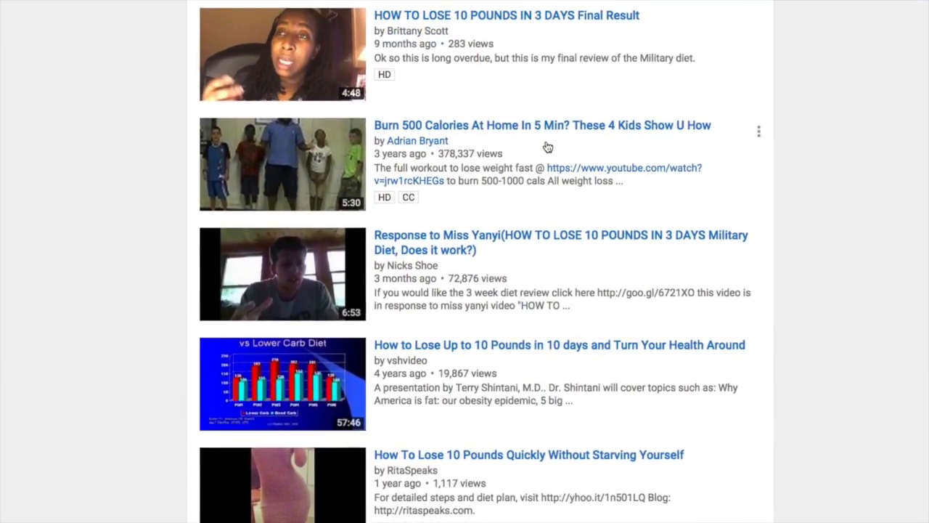
Scroll down to 'Lose 10 Pounds in 20 Minutes' and 'Diet Tips (Part 1)', comparing view counts.
scroll("down", 3)
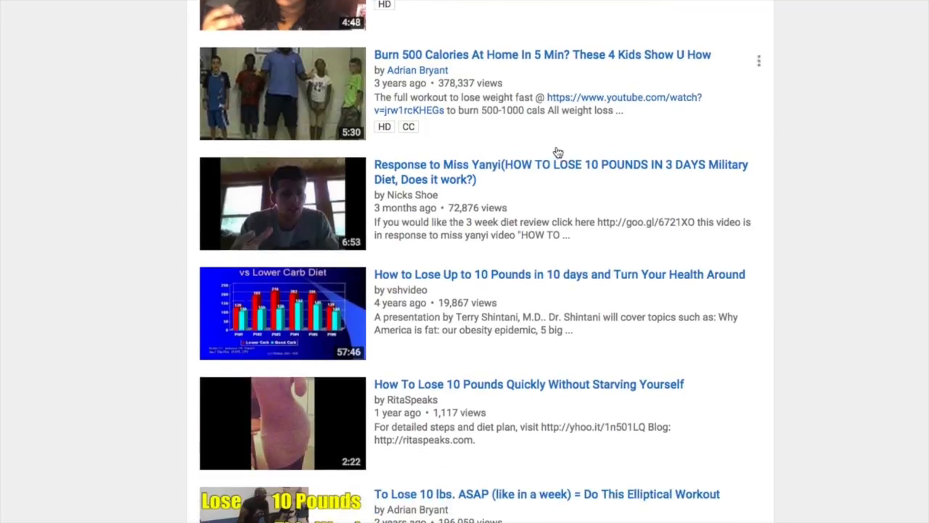
scroll("down", 3)
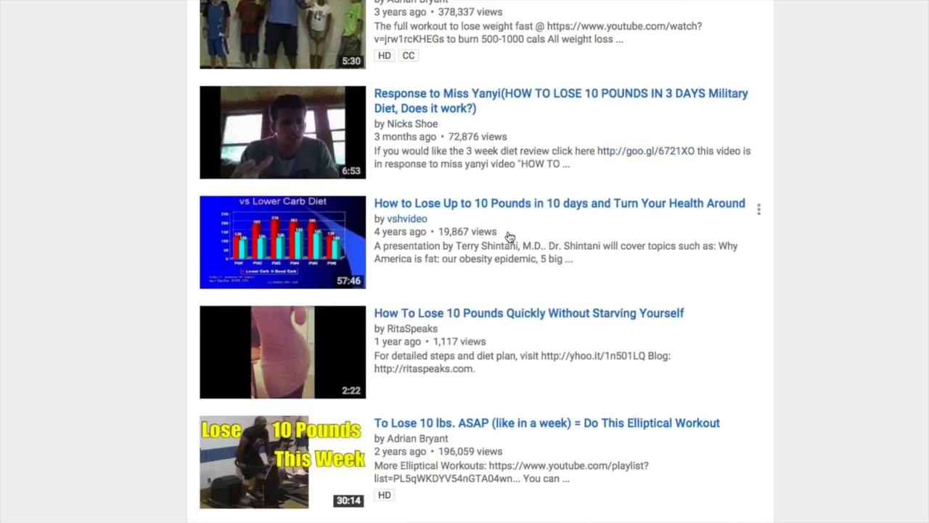
scroll("down", 3)
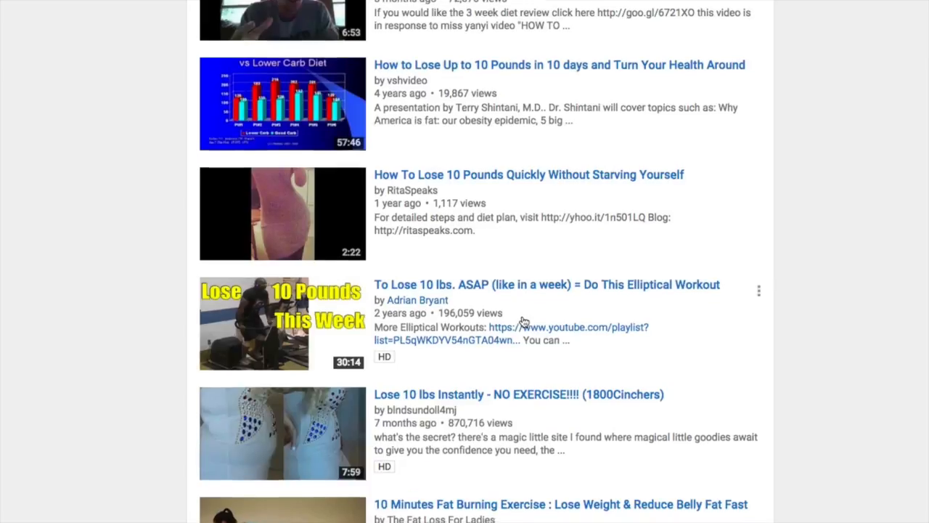
scroll("down", 3)
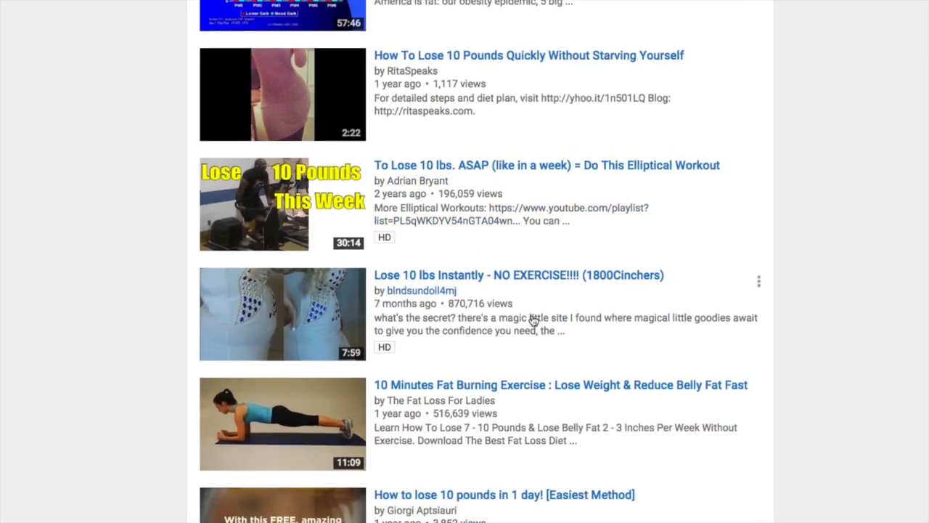
mouse_move(545, 416)
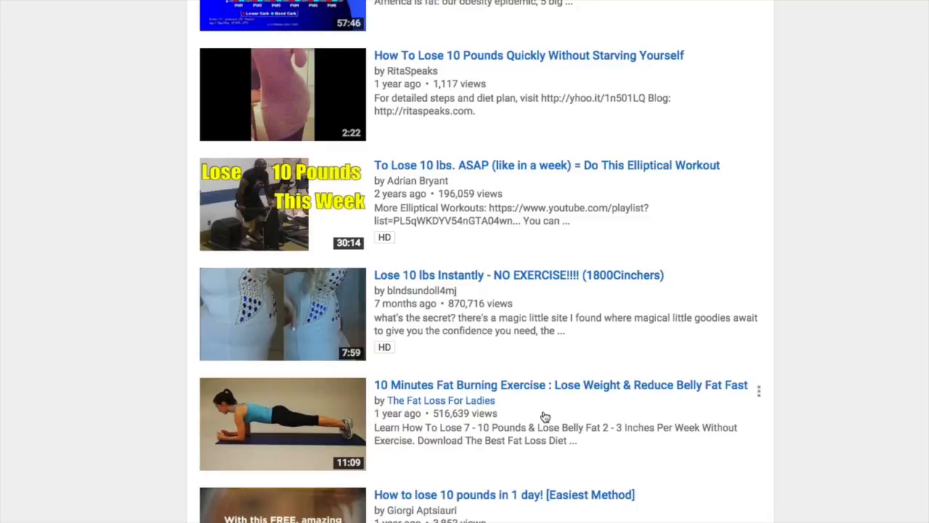
scroll("down", 3)
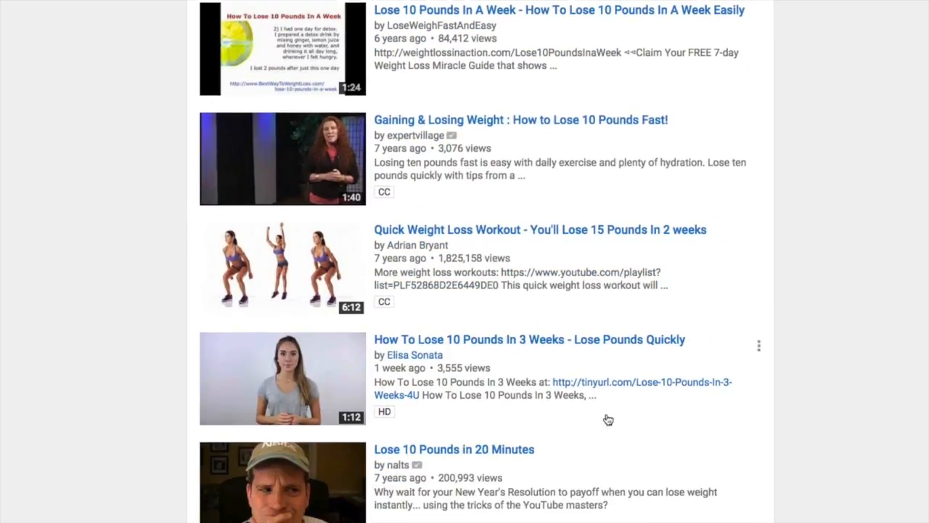
scroll("down", 3)
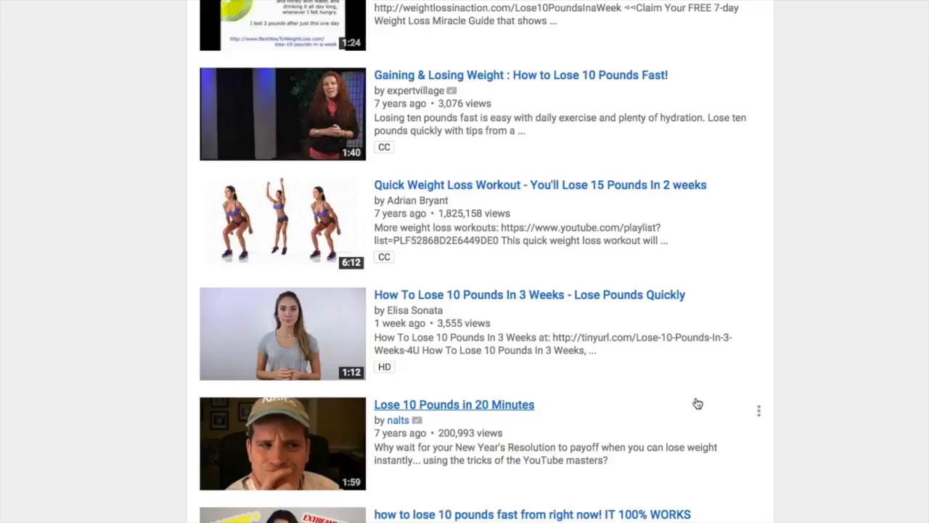
scroll("down", 3)
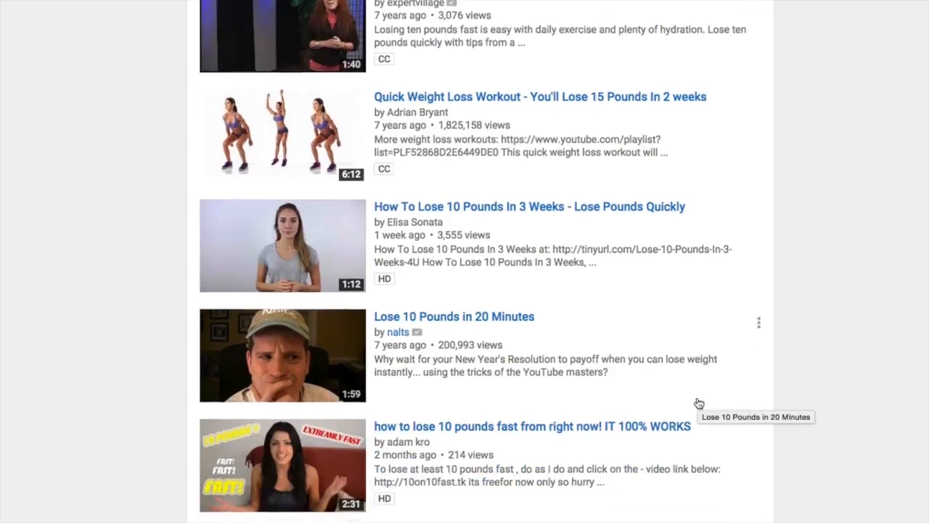
scroll("down", 3)
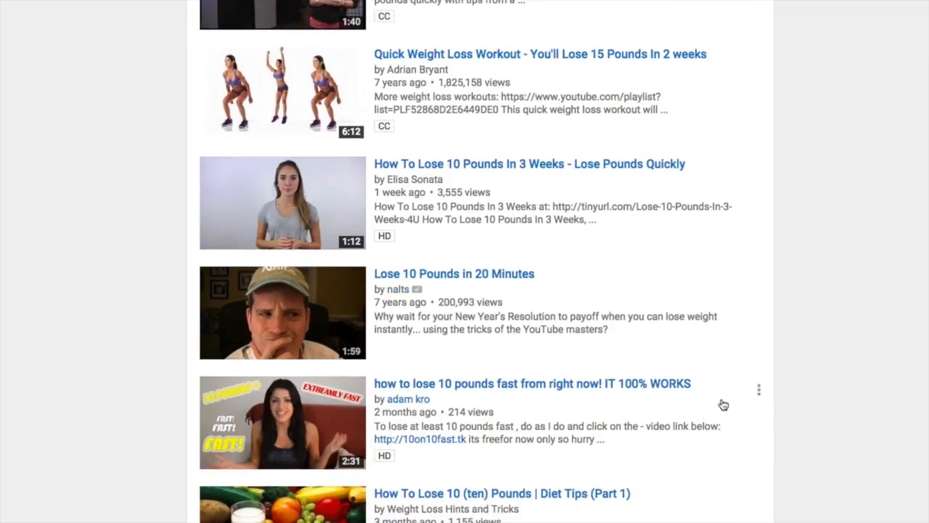